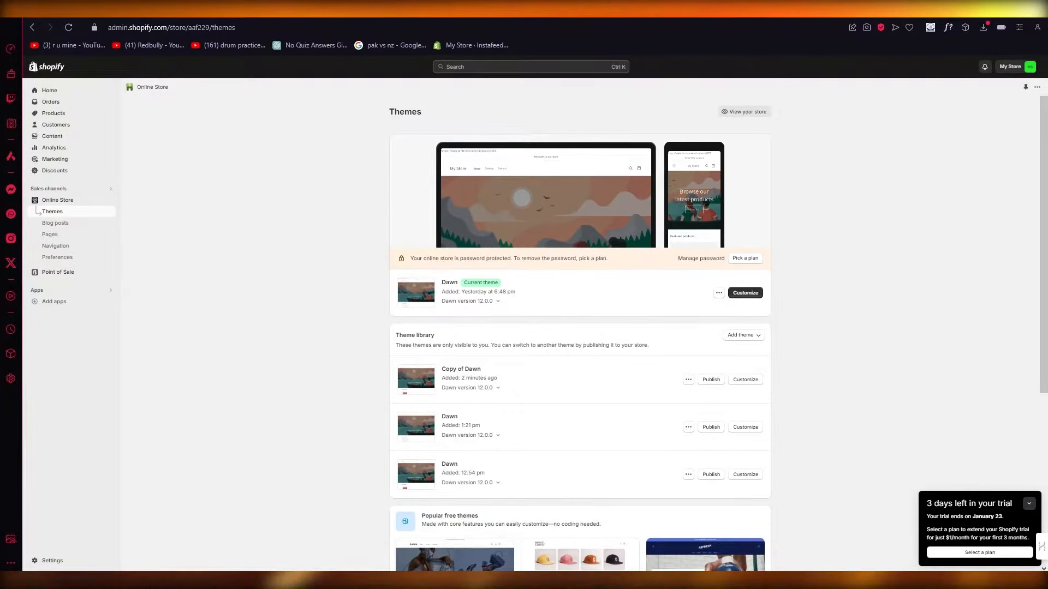
click(51, 562)
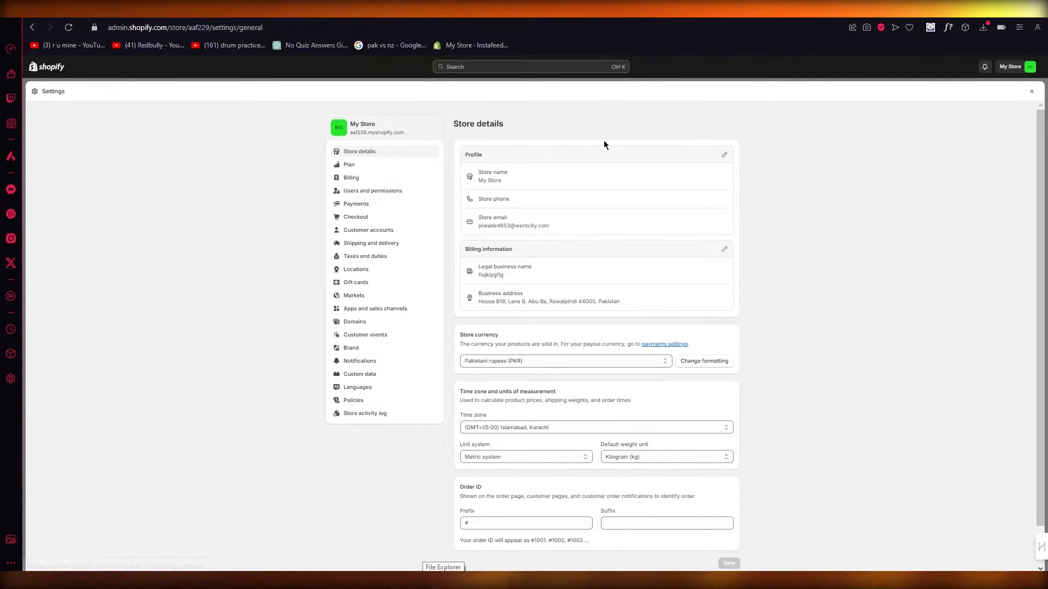
mouse_move(725, 155)
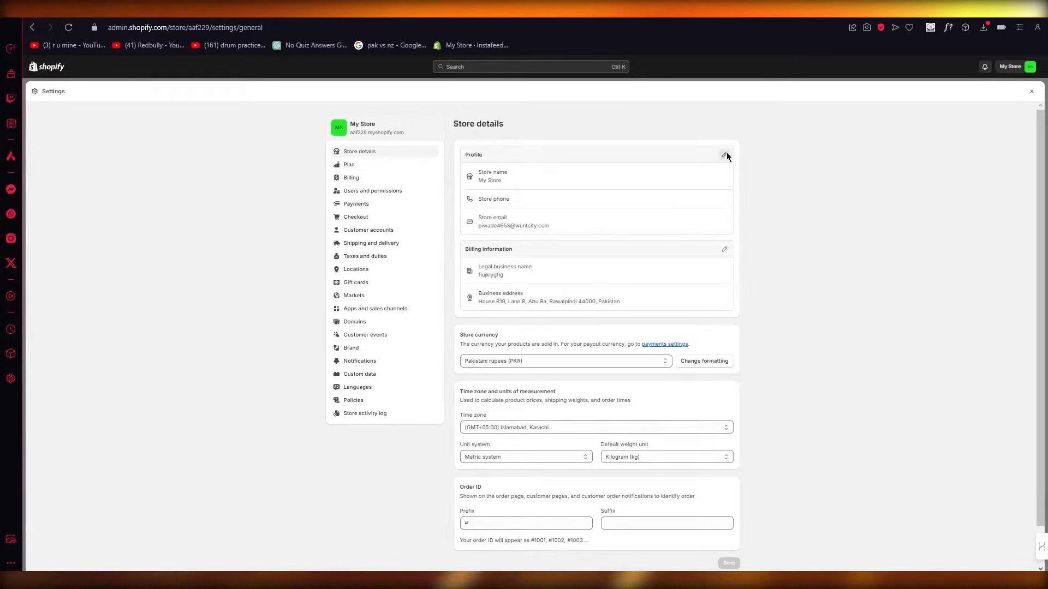
click(723, 155)
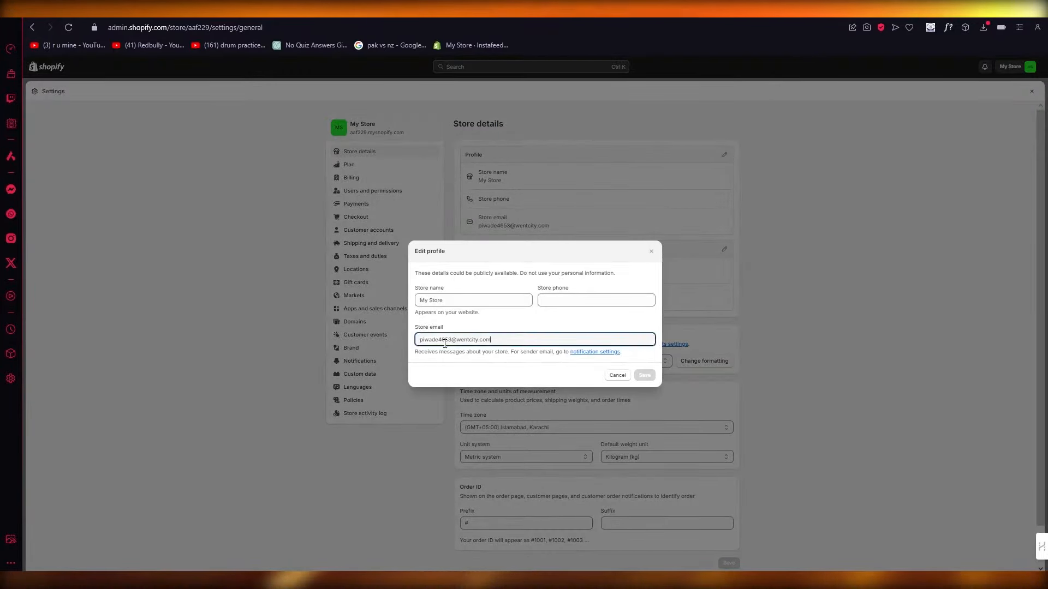
click(615, 375)
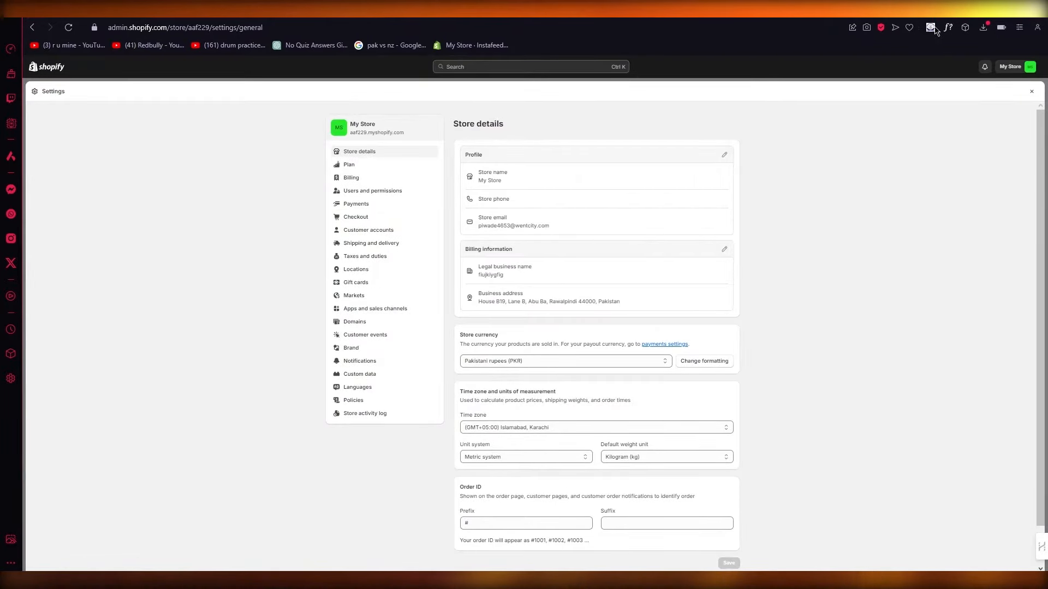
click(52, 210)
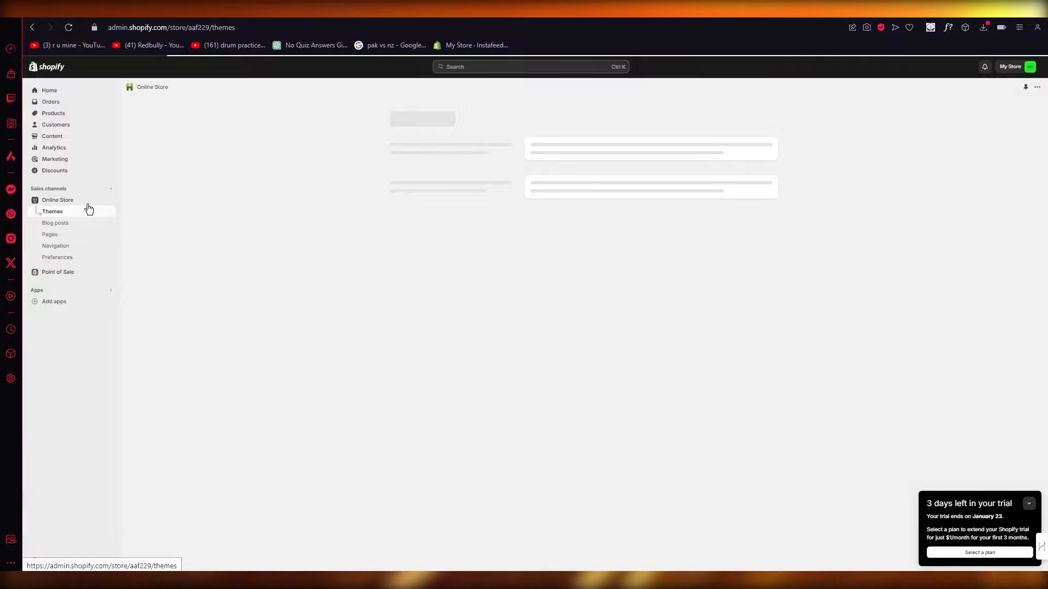